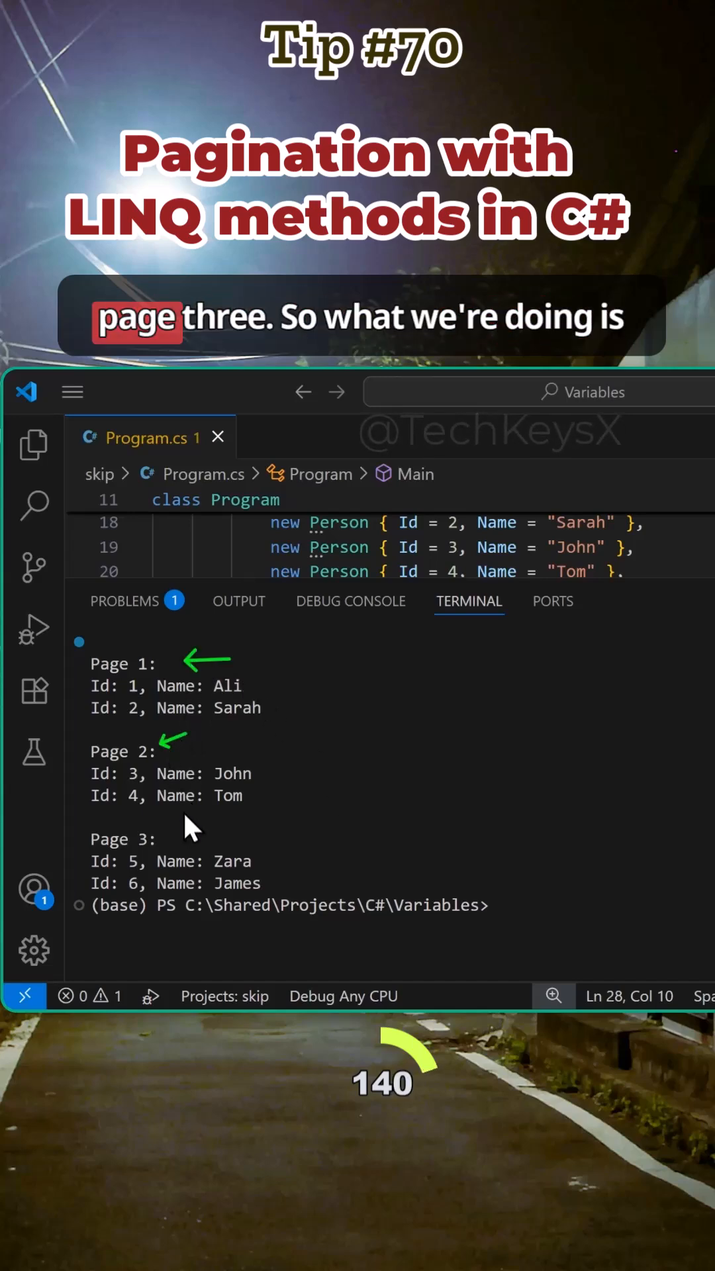
pyautogui.scroll(-3)
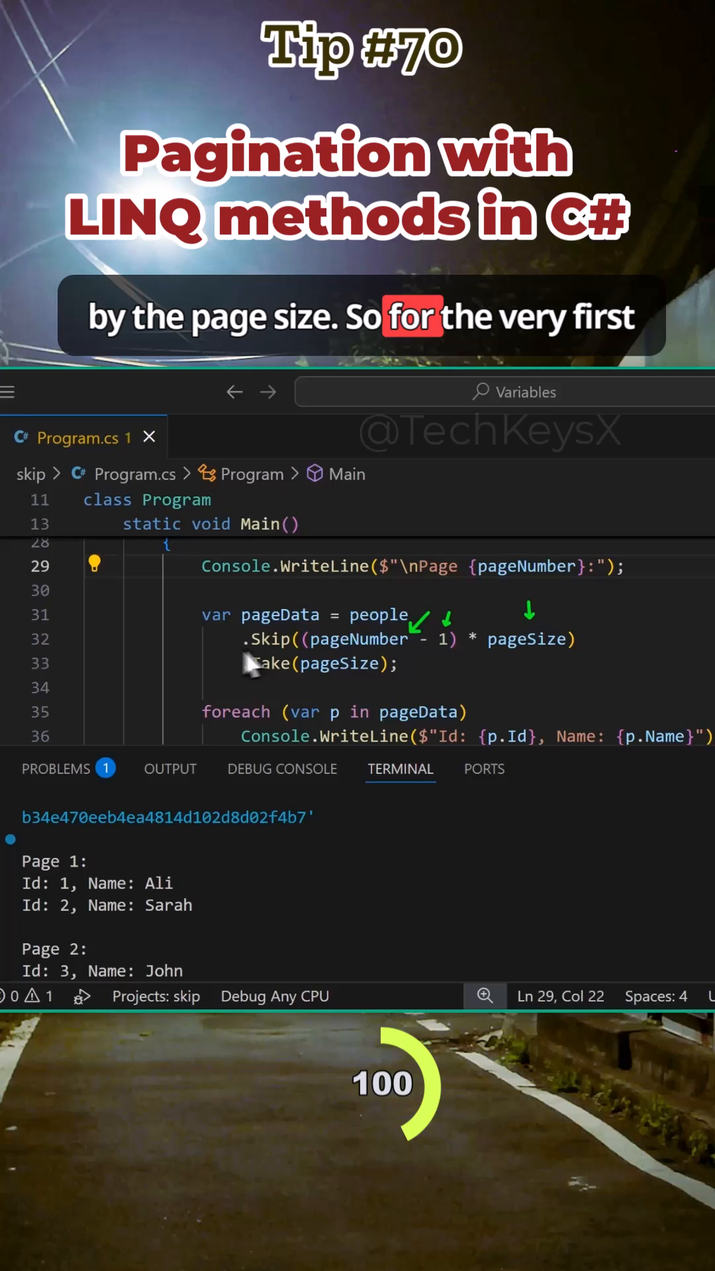
pyautogui.moveTo(438, 656)
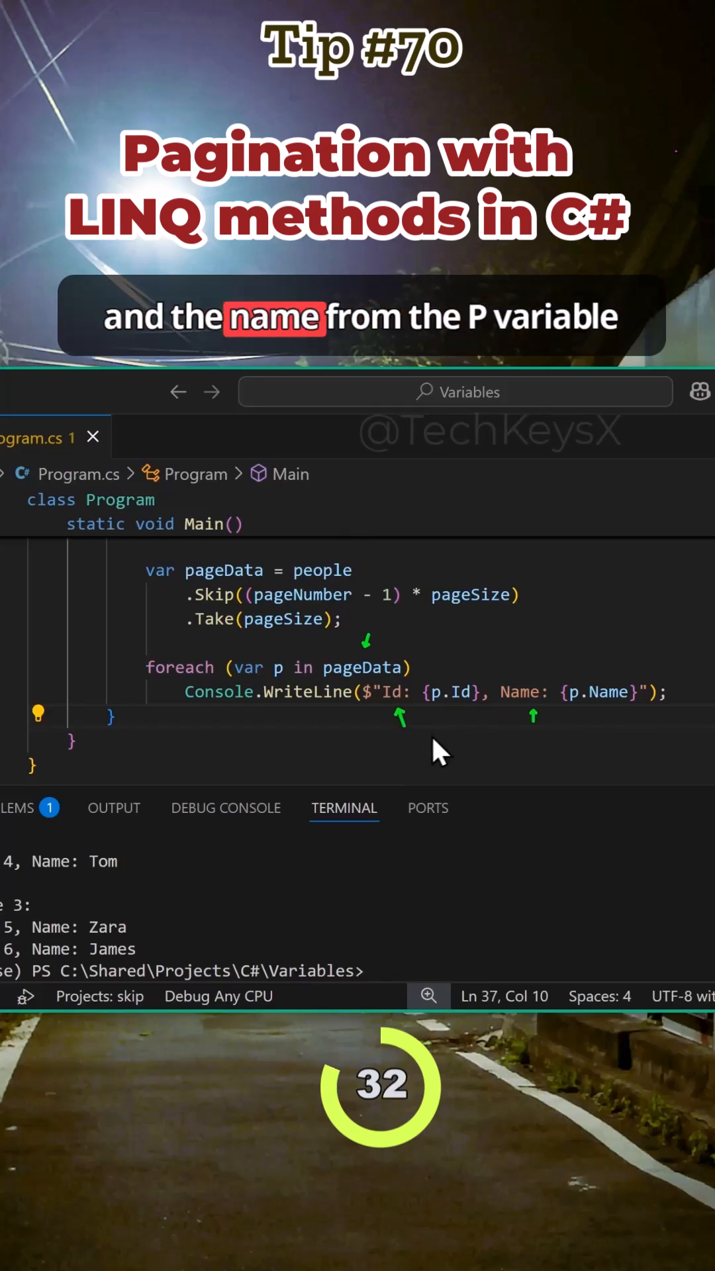
pyautogui.moveTo(279, 665)
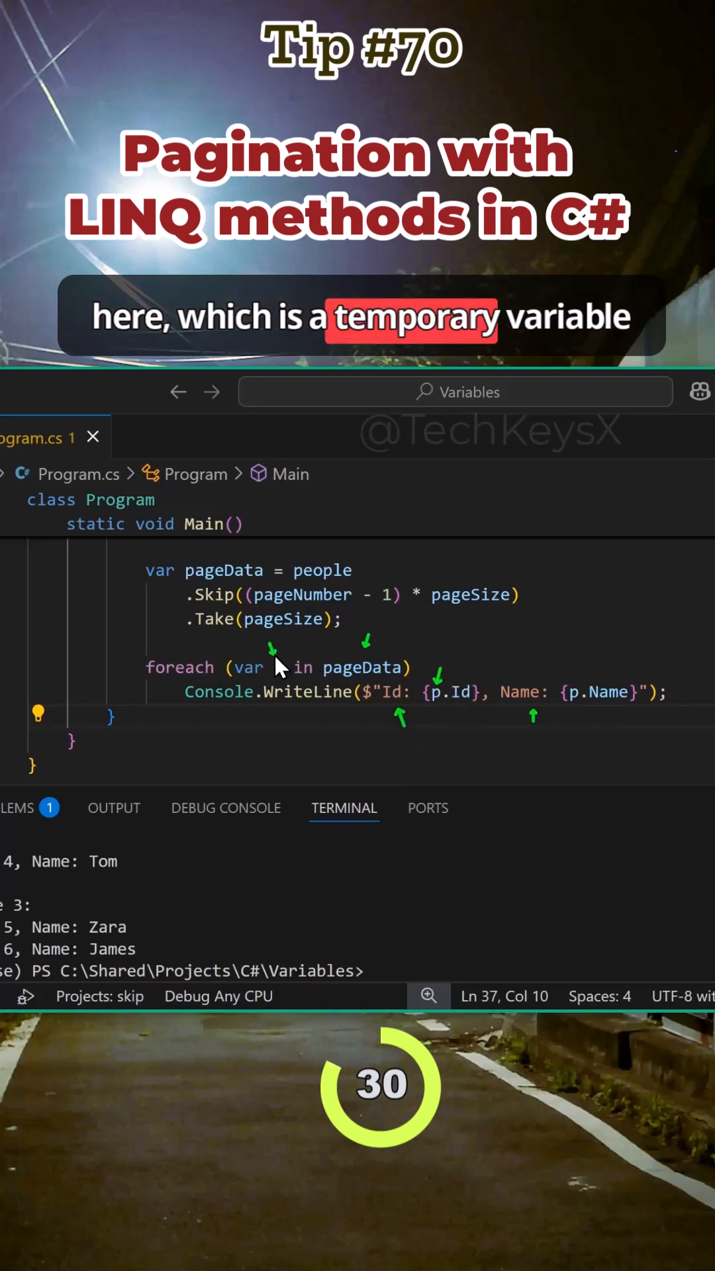